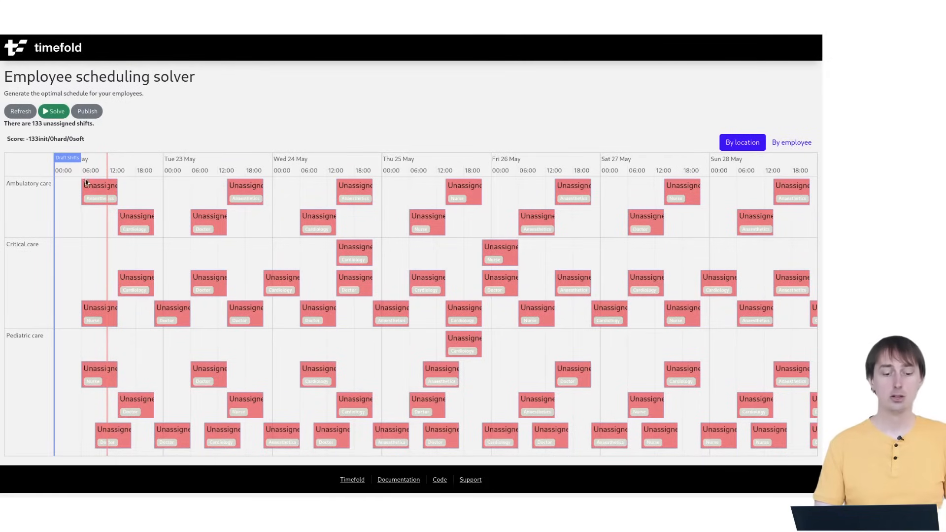
{"action": "mouse_move", "coordinate": [138, 220]}
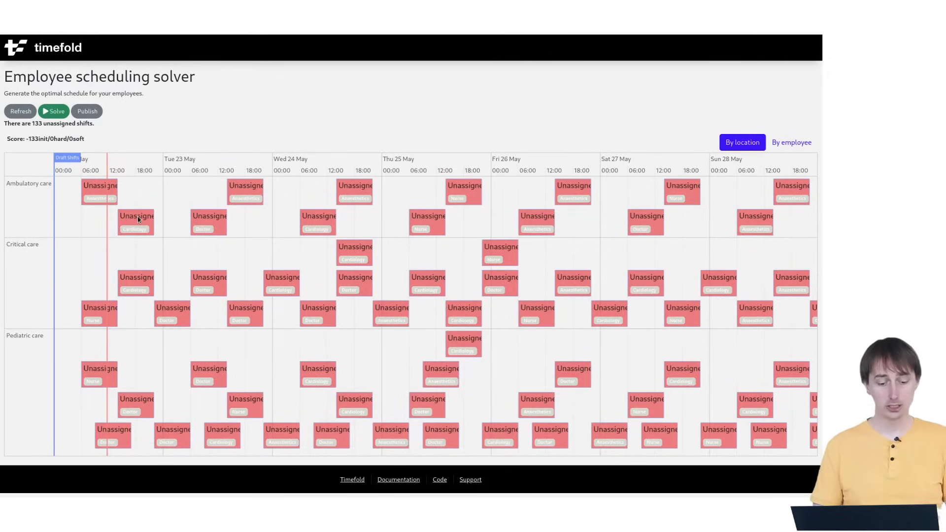
{"action": "mouse_move", "coordinate": [154, 225]}
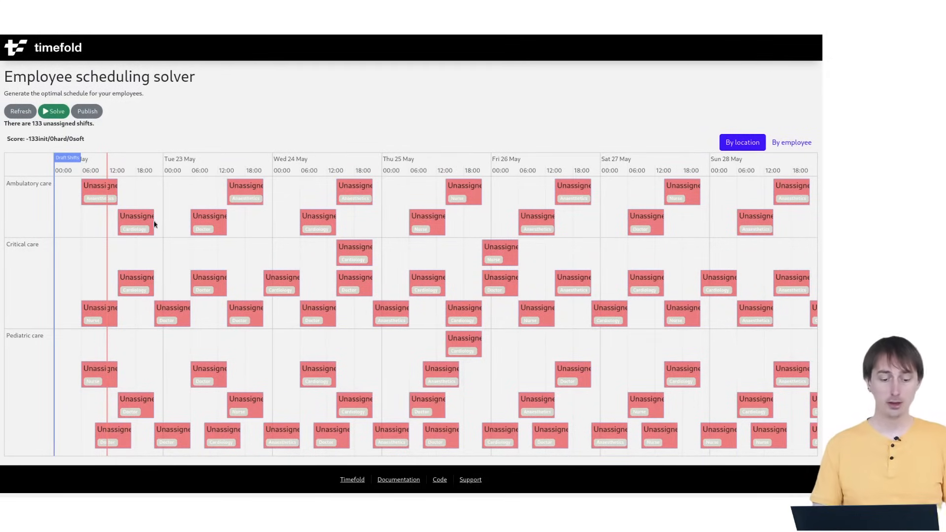
{"action": "mouse_move", "coordinate": [132, 217]}
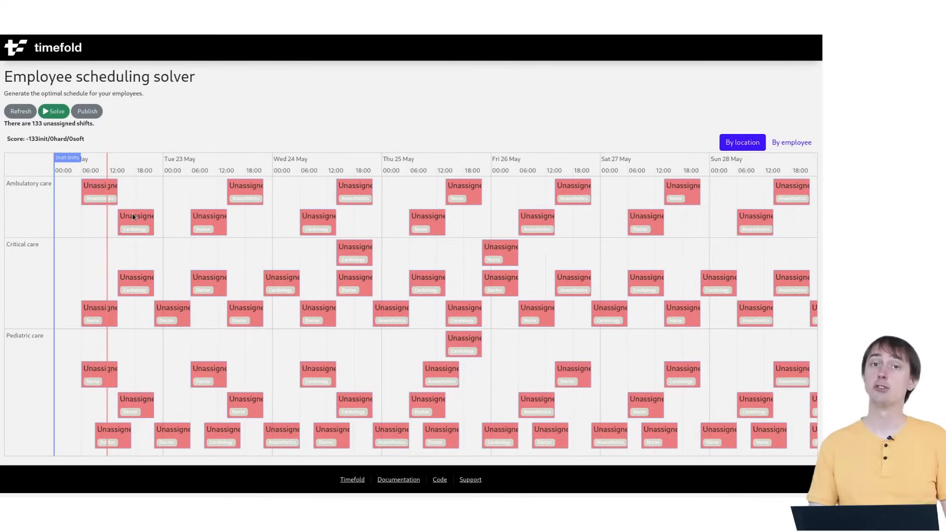
{"action": "mouse_move", "coordinate": [102, 193]}
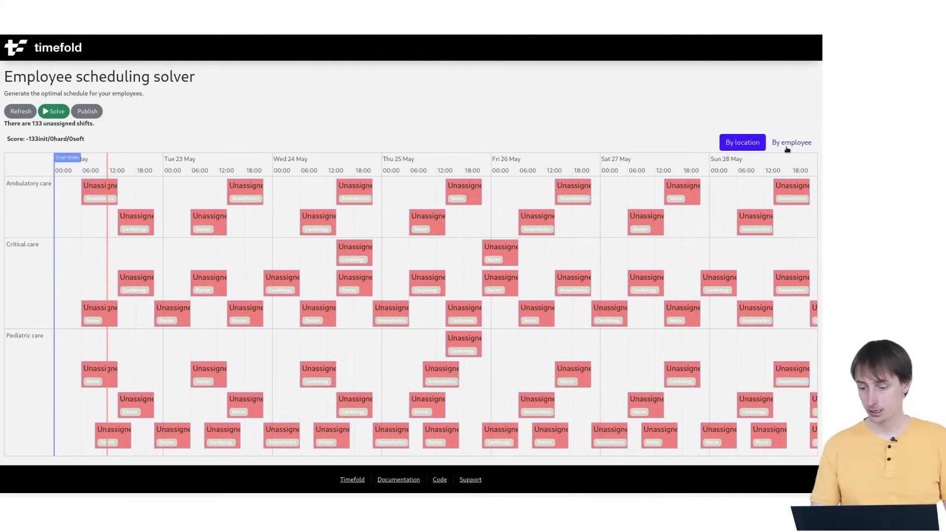
Switch to the By employee view listing skills and desired, undesired and unavailable days
{"action": "left_click", "coordinate": [791, 142]}
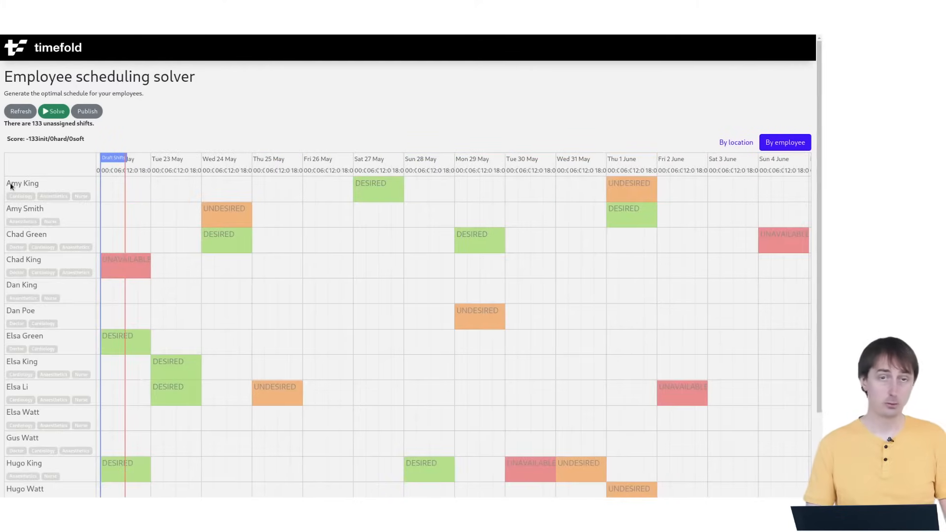
{"action": "mouse_move", "coordinate": [27, 233]}
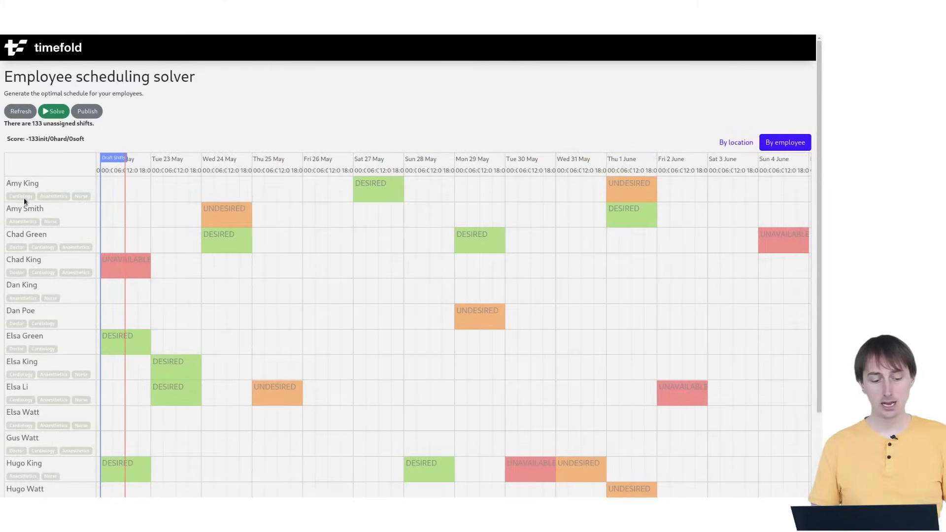
{"action": "mouse_move", "coordinate": [32, 188]}
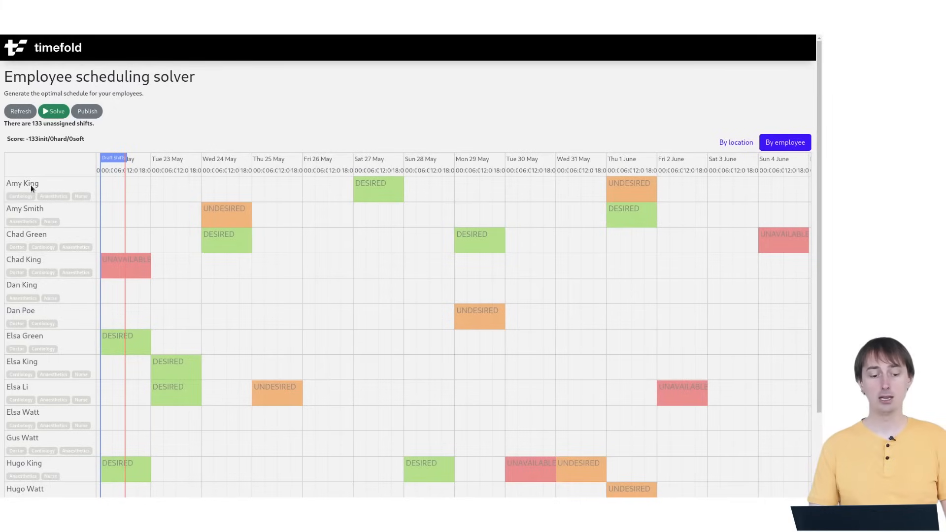
{"action": "mouse_move", "coordinate": [50, 195]}
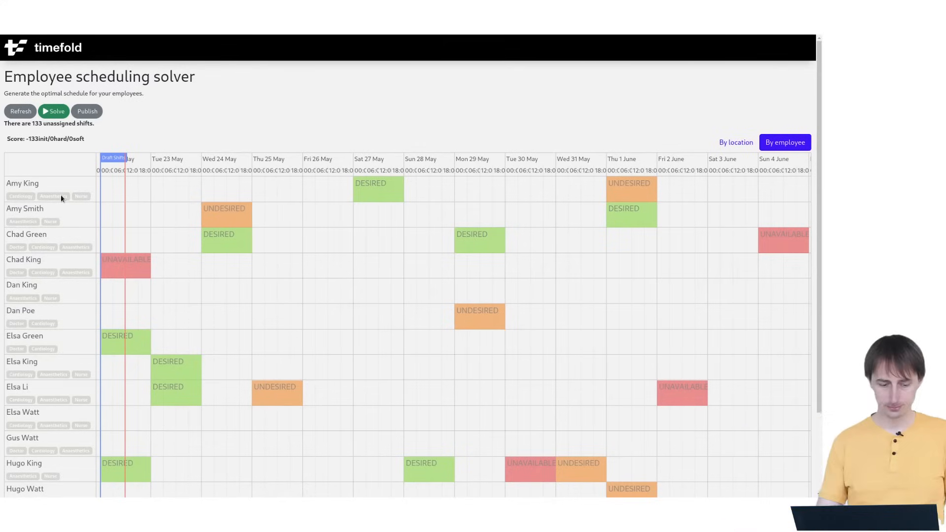
{"action": "mouse_move", "coordinate": [65, 193]}
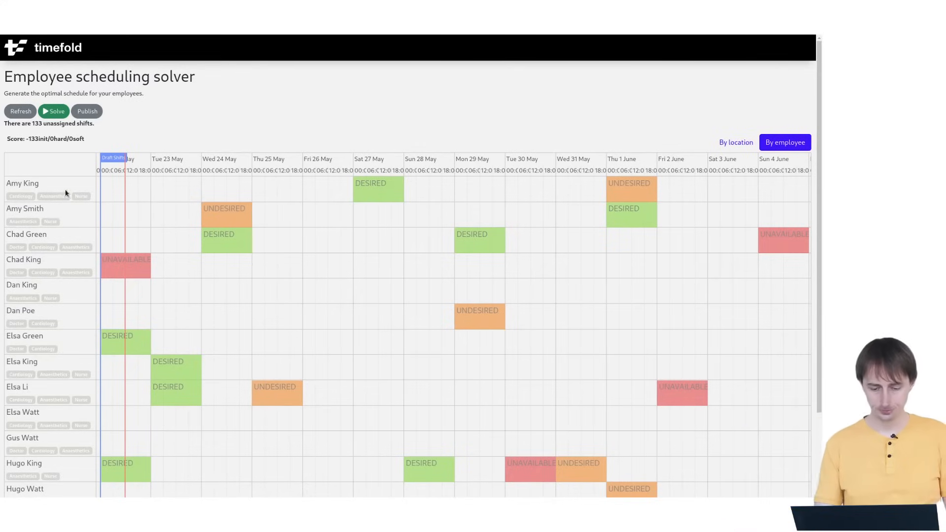
{"action": "mouse_move", "coordinate": [313, 197]}
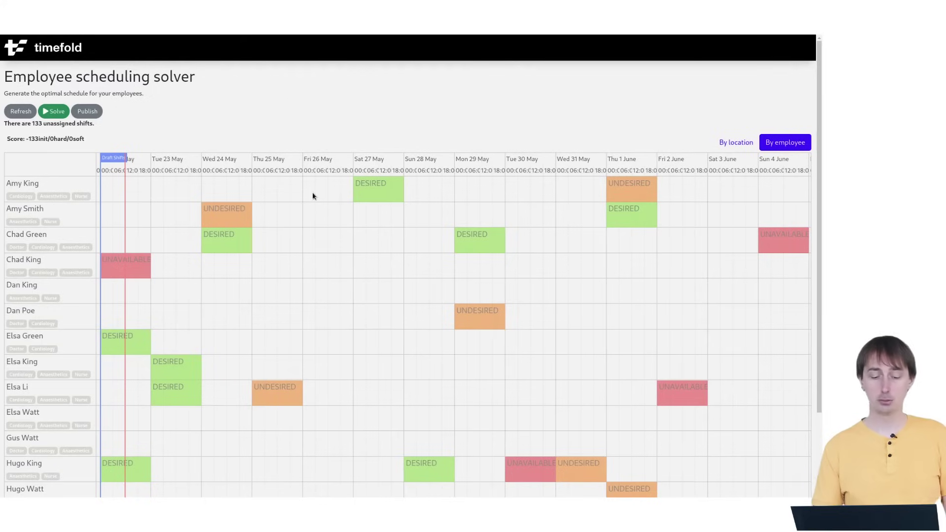
{"action": "mouse_move", "coordinate": [352, 193]}
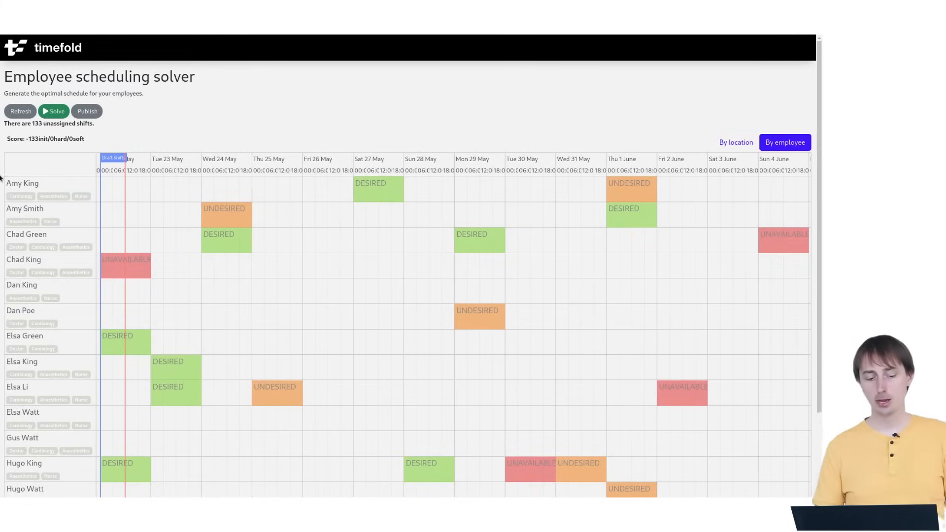
{"action": "mouse_move", "coordinate": [360, 202]}
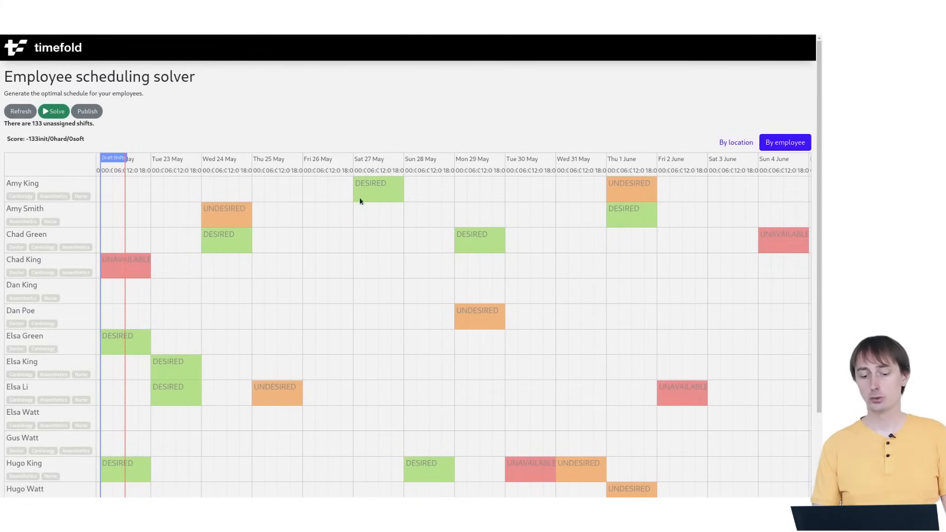
{"action": "mouse_move", "coordinate": [629, 183]}
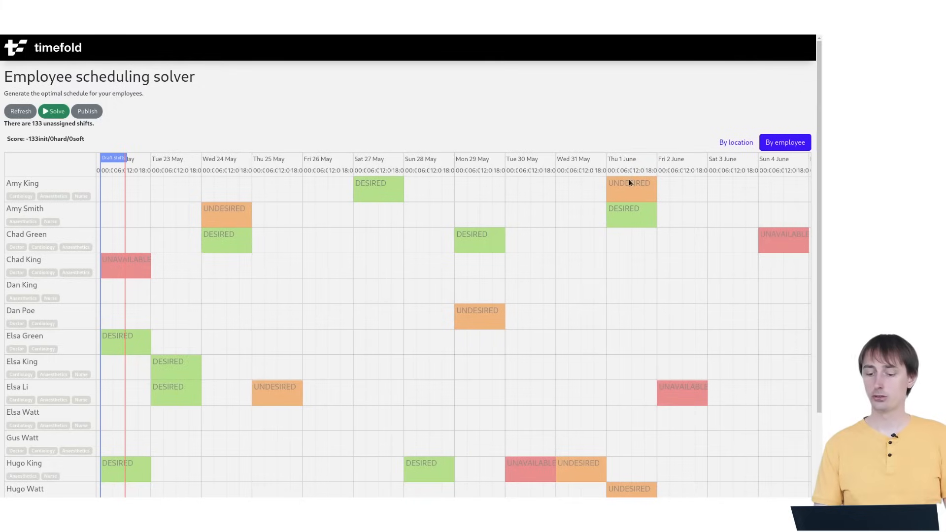
{"action": "mouse_move", "coordinate": [132, 271]}
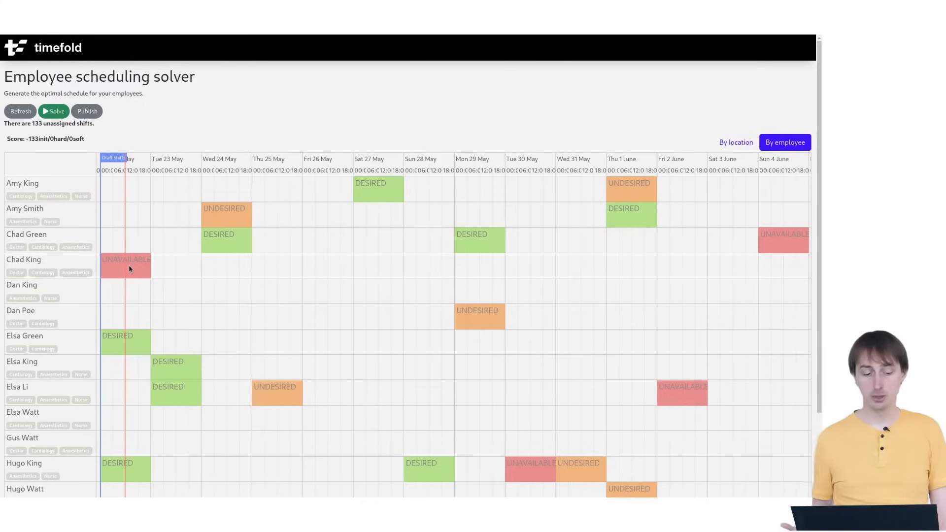
{"action": "mouse_move", "coordinate": [135, 267]}
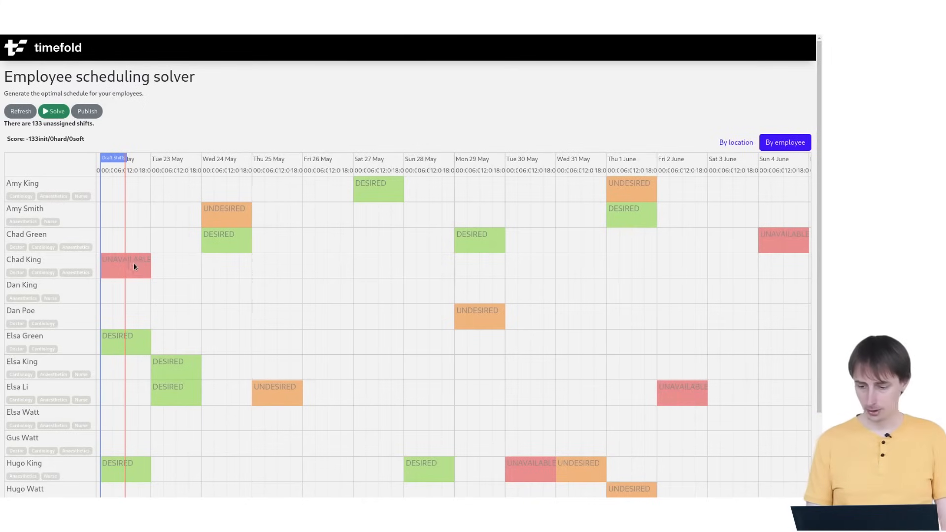
Return to the By location view and run the solver until all shifts are assigned
{"action": "left_click", "coordinate": [741, 142]}
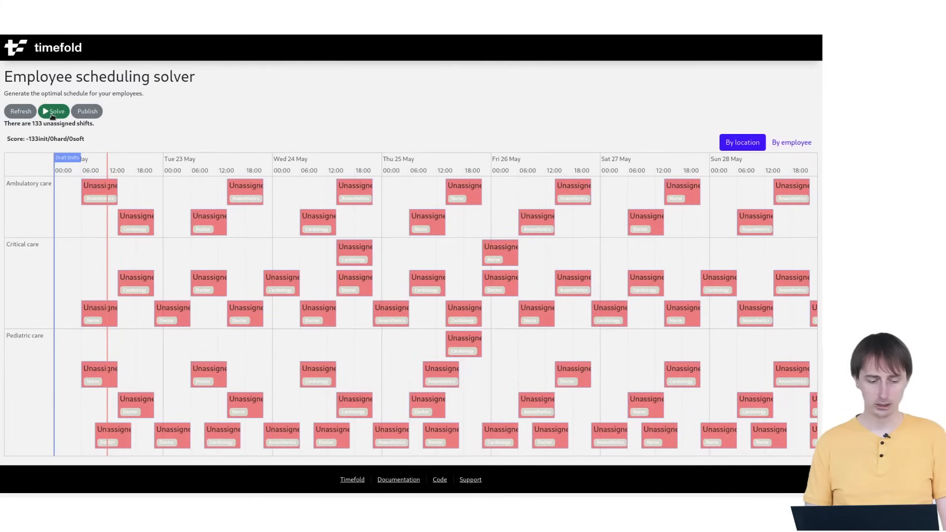
{"action": "left_click", "coordinate": [53, 110]}
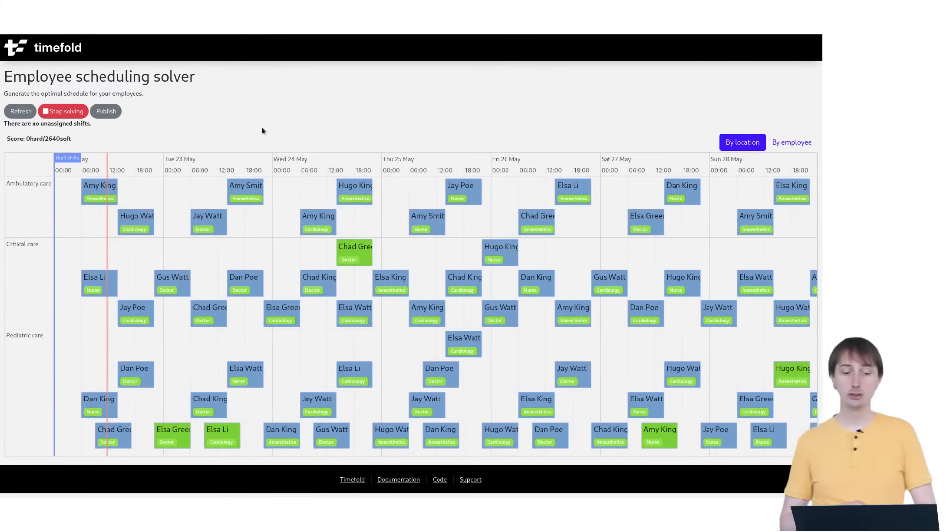
Stop the solver, keeping the fully assigned schedule at 0hard/3360soft
{"action": "left_click", "coordinate": [63, 111]}
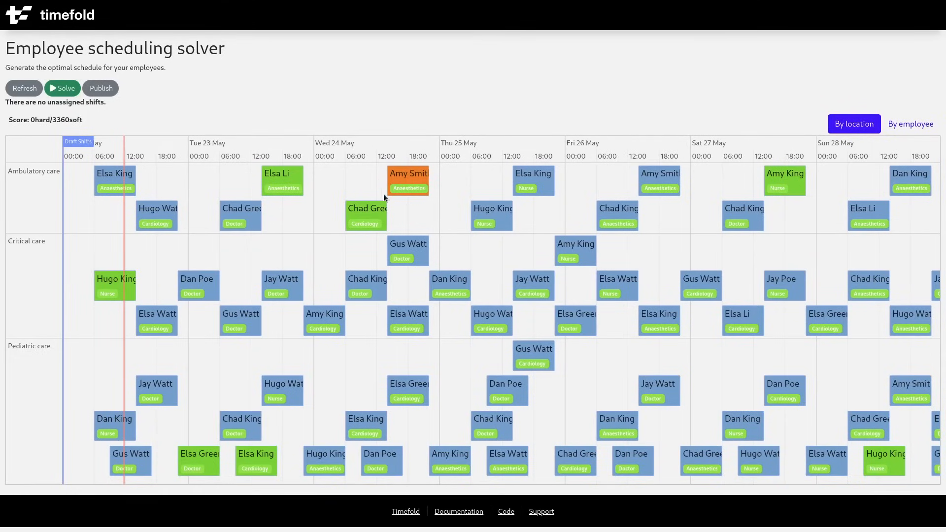
{"action": "mouse_move", "coordinate": [135, 269]}
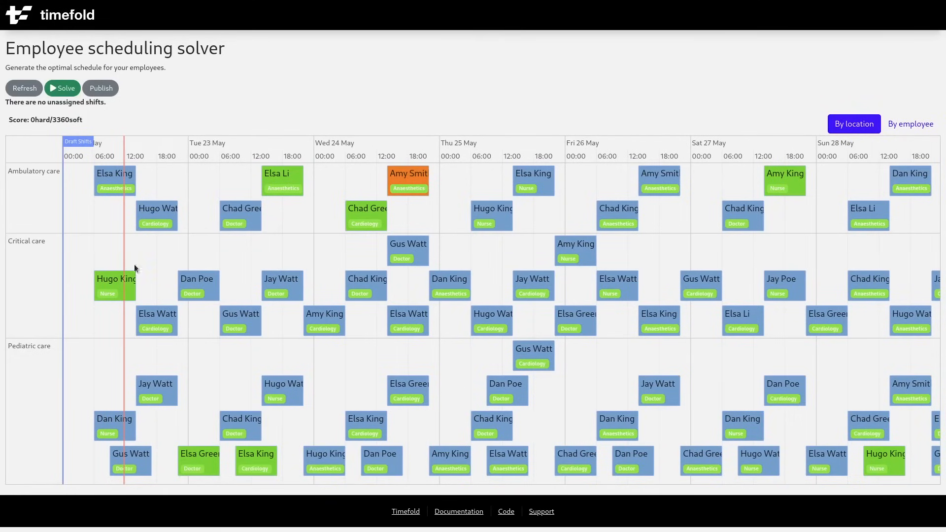
{"action": "mouse_move", "coordinate": [621, 300]}
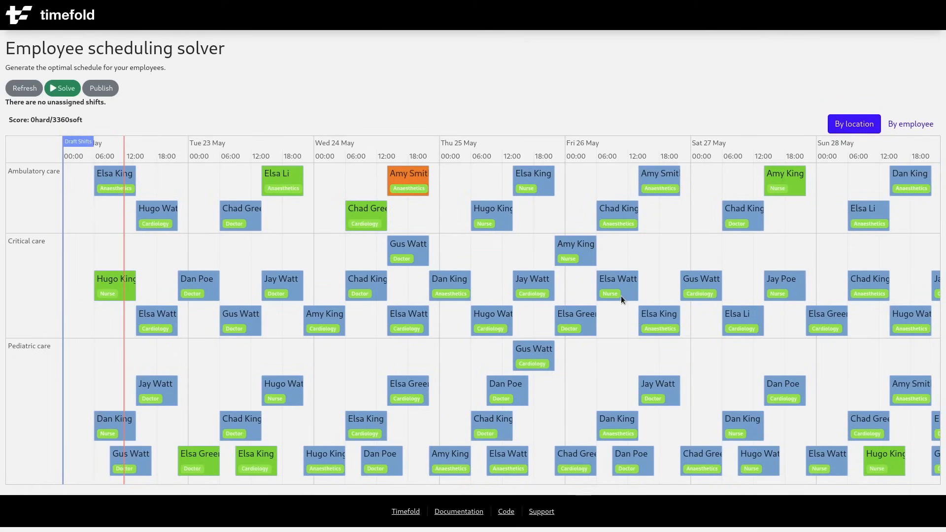
{"action": "mouse_move", "coordinate": [653, 189]}
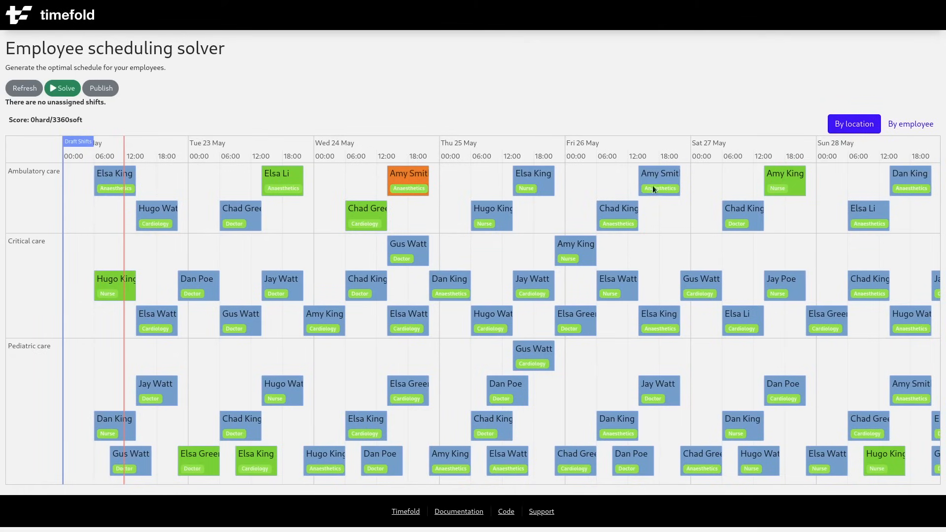